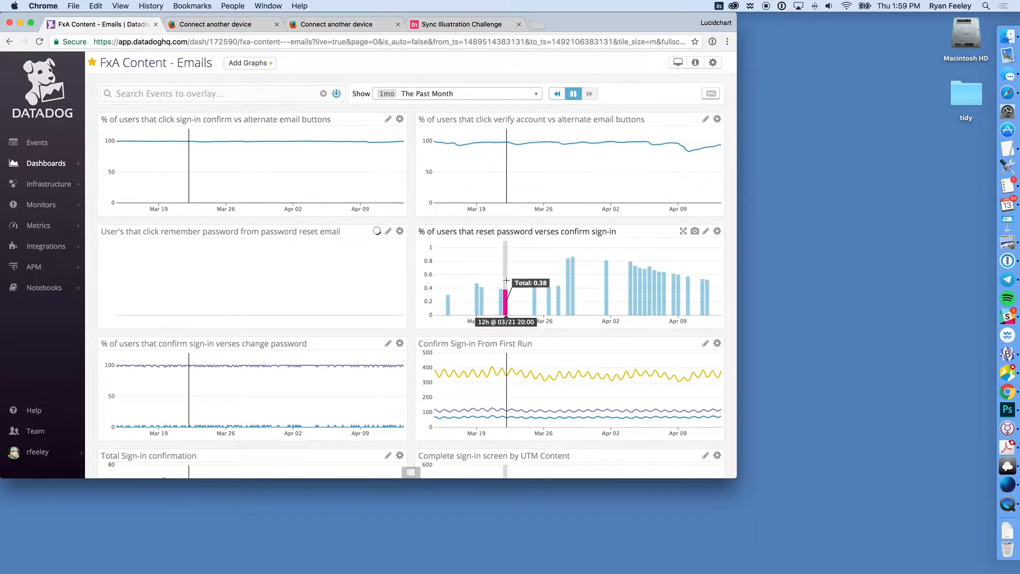
Step: Open the editor for the 'Verification email bounces by entrypoint' graph on the dashboard
{"action": "scroll", "scroll_direction": "down", "scroll_amount": 3}
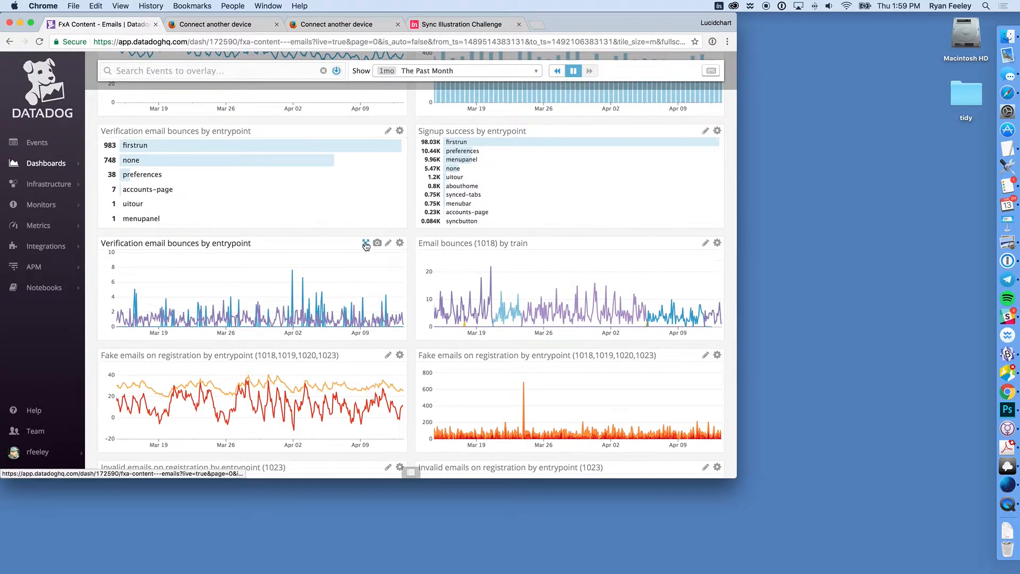
{"action": "left_click", "coordinate": [367, 245]}
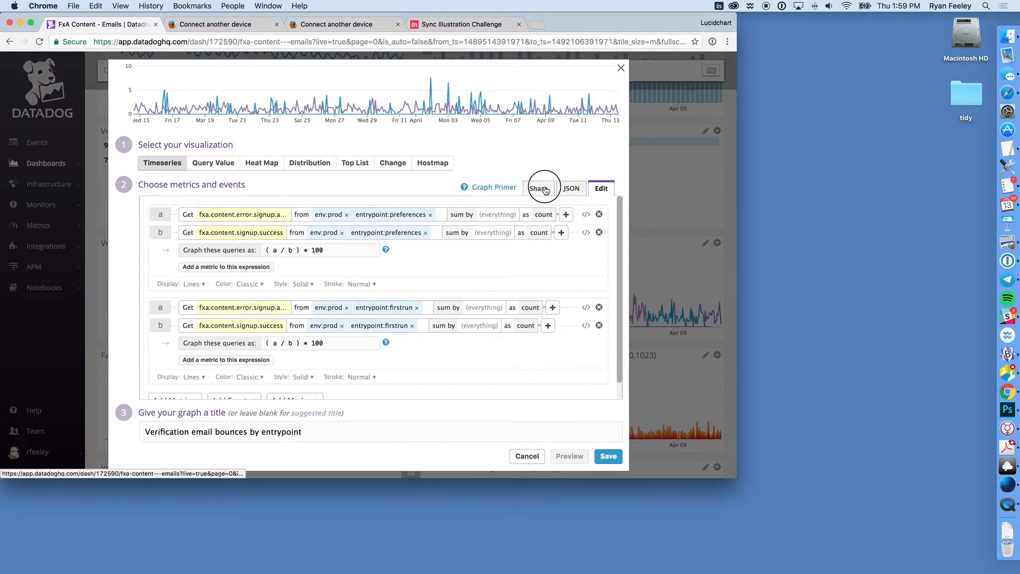
Step: In Share settings, set timeframe to Past week and size to X-Large (1000x500), legend left on
{"action": "left_click", "coordinate": [539, 188]}
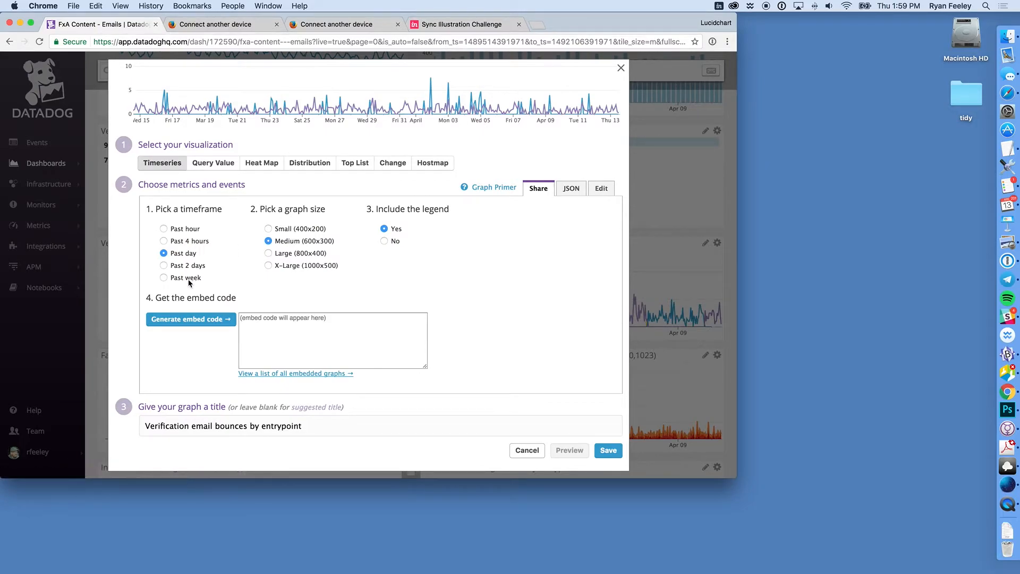
{"action": "left_click", "coordinate": [164, 277]}
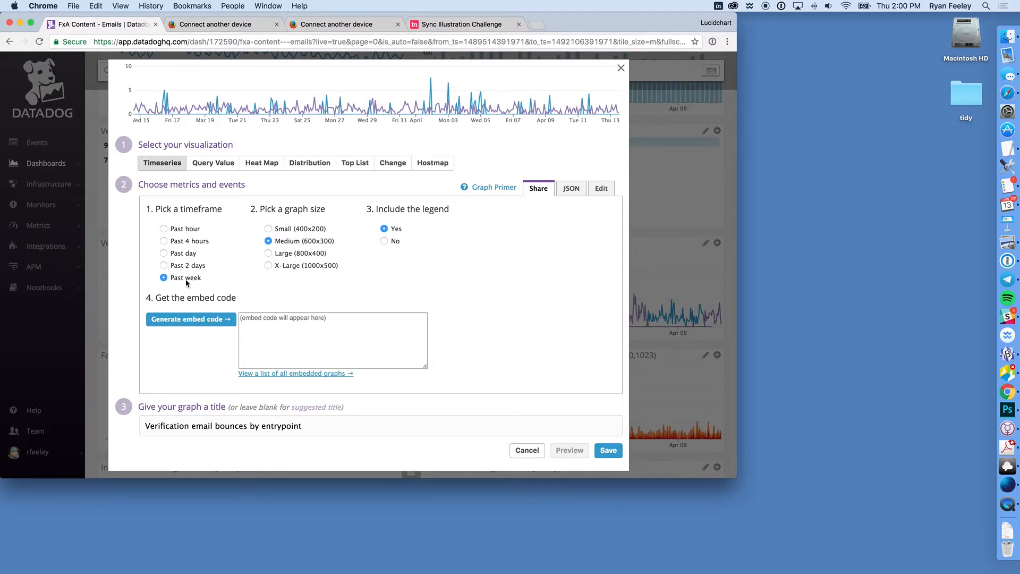
{"action": "left_click", "coordinate": [268, 266]}
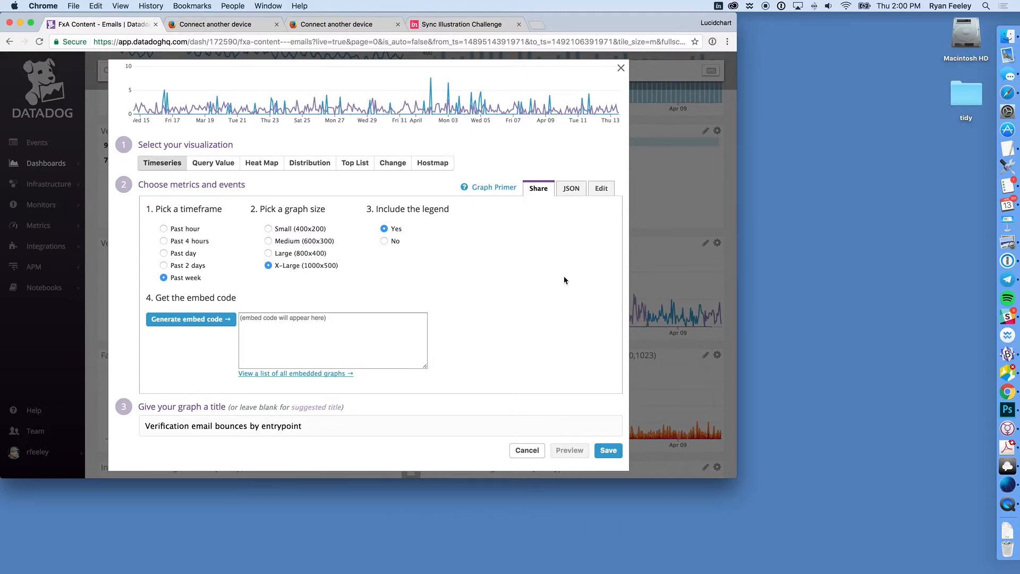